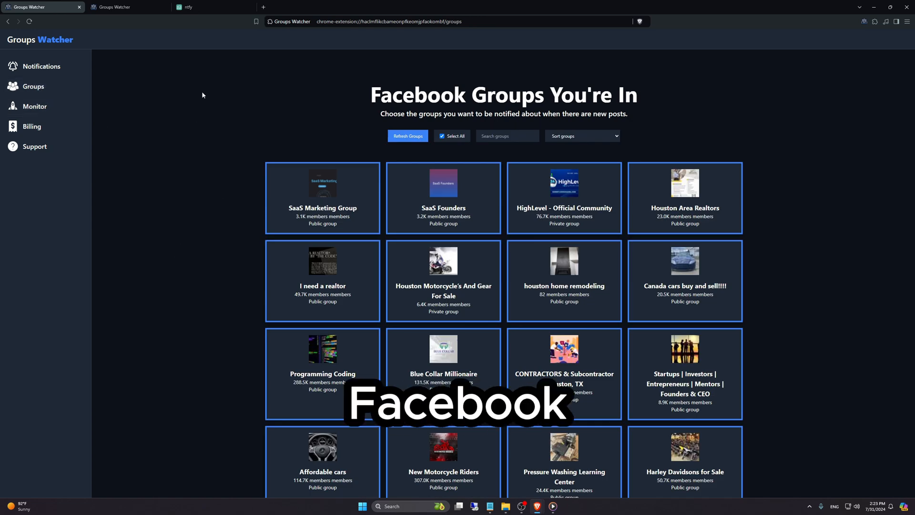
# Sort the groups list by Member Count (High to Low).
pyautogui.click(581, 136)
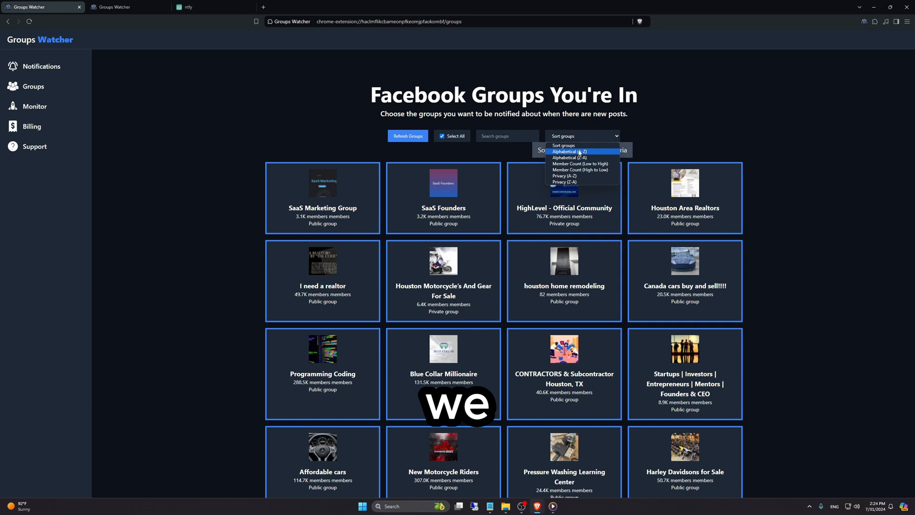
pyautogui.moveTo(580, 163)
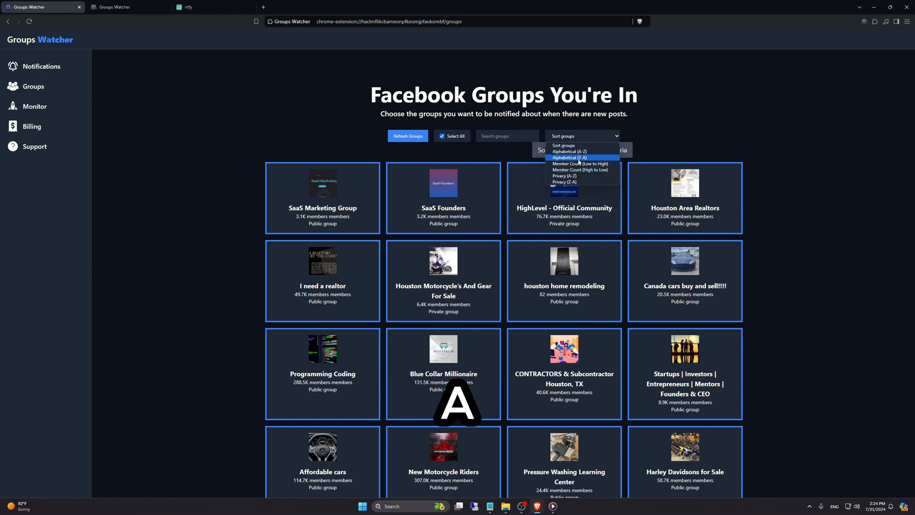
pyautogui.moveTo(579, 165)
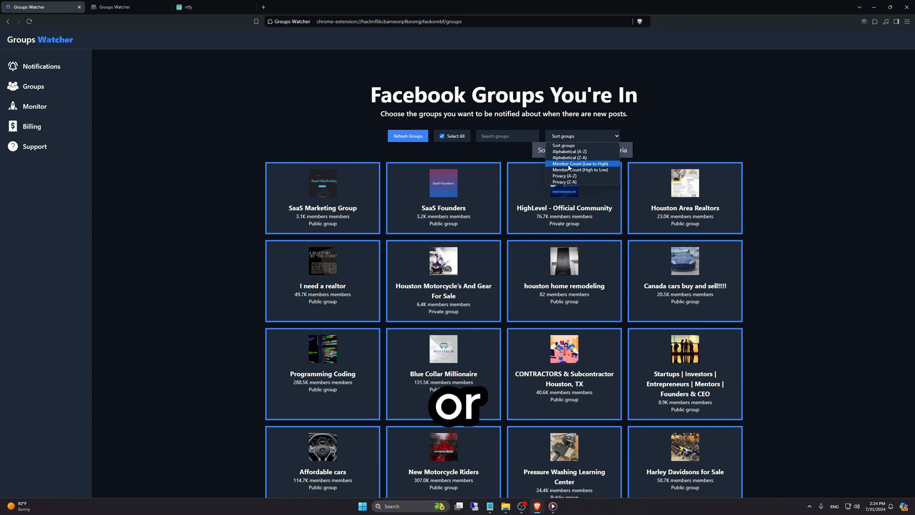
pyautogui.moveTo(580, 169)
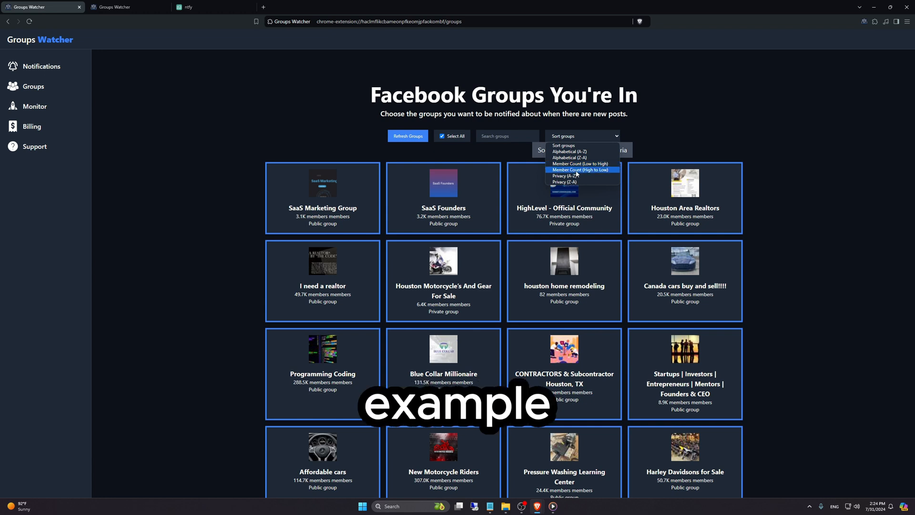
pyautogui.click(581, 170)
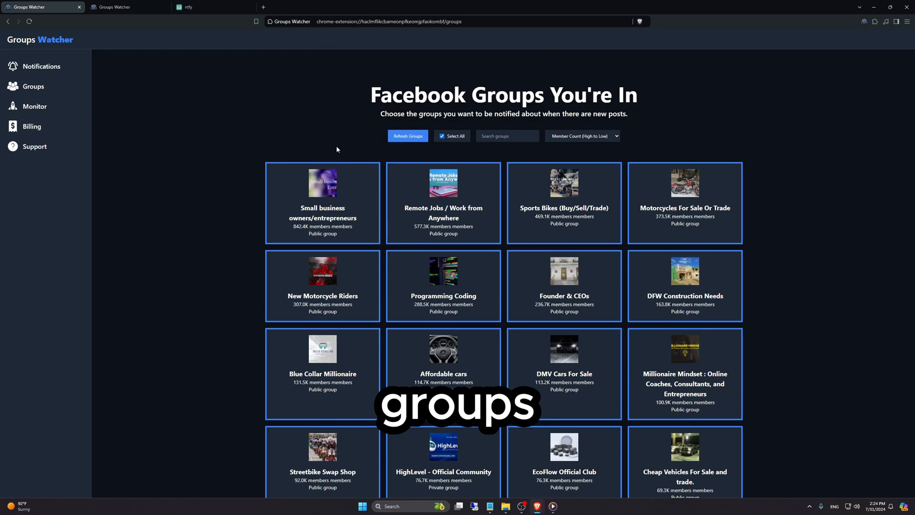
pyautogui.moveTo(150, 135)
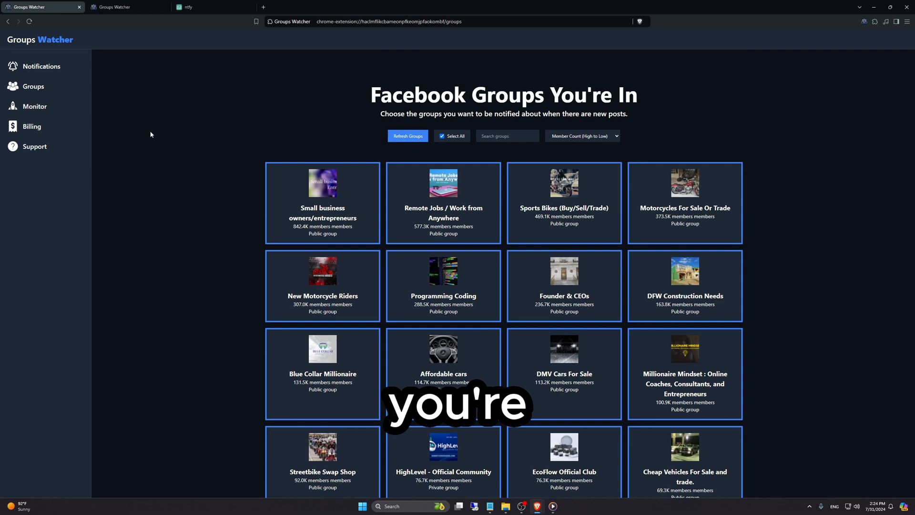
# Go to the Monitor page and tick Use Keywords.
pyautogui.click(34, 107)
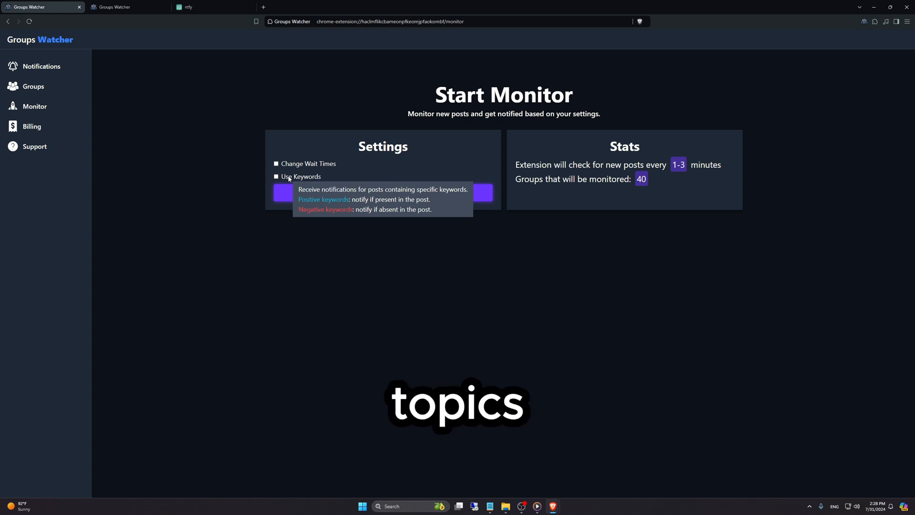
pyautogui.click(276, 176)
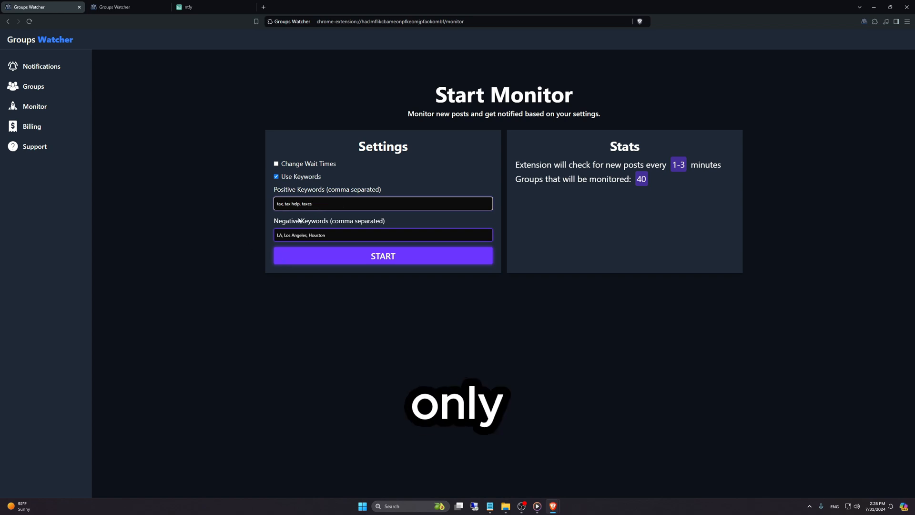
# Edit the negative keywords to exclude LA, Los Angeles and Houston.
pyautogui.click(383, 203)
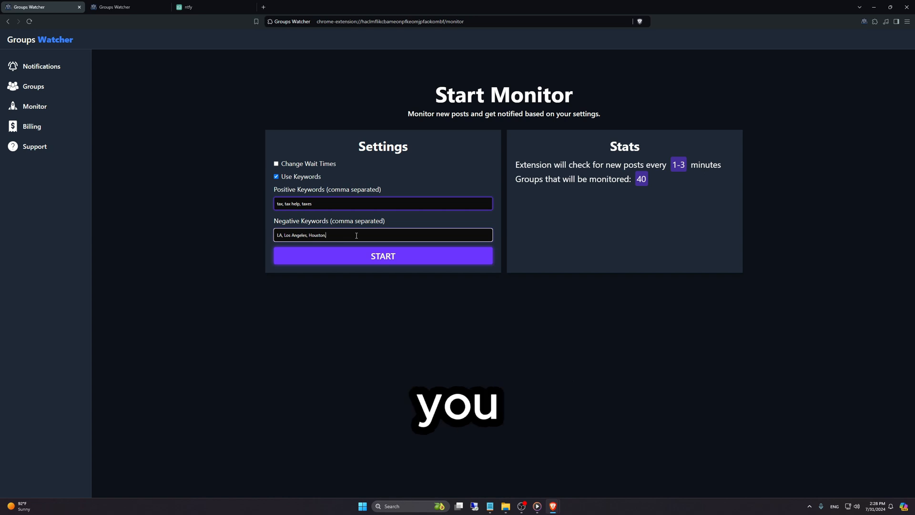
# Start monitoring the 40 groups, then open the groupswatcher.com help ticket form.
pyautogui.click(383, 255)
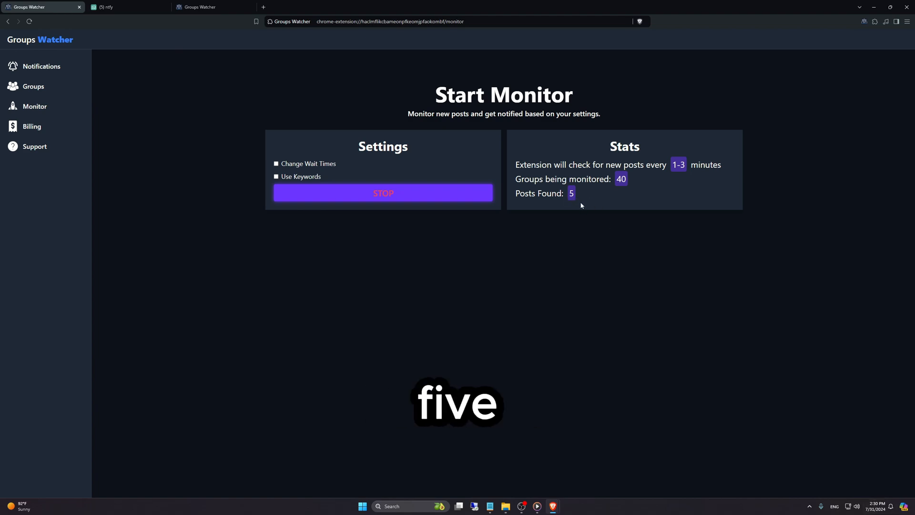
pyautogui.click(125, 8)
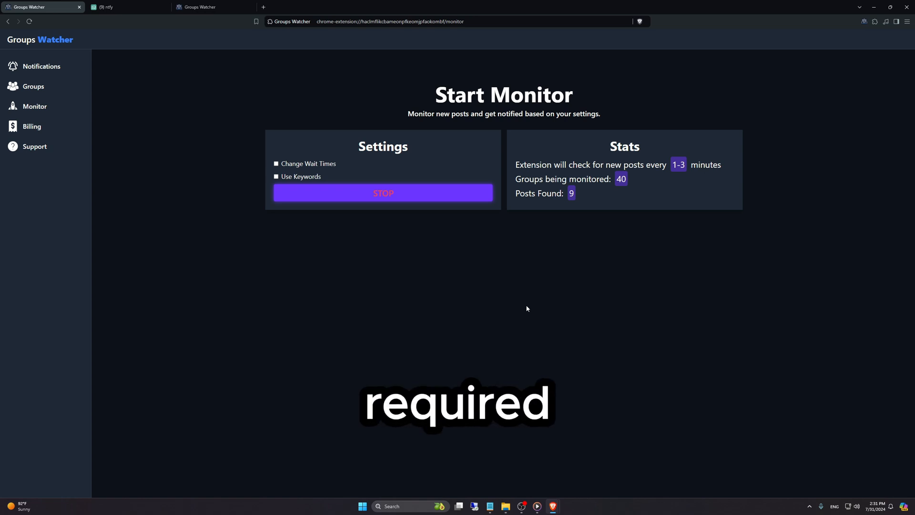
pyautogui.click(125, 7)
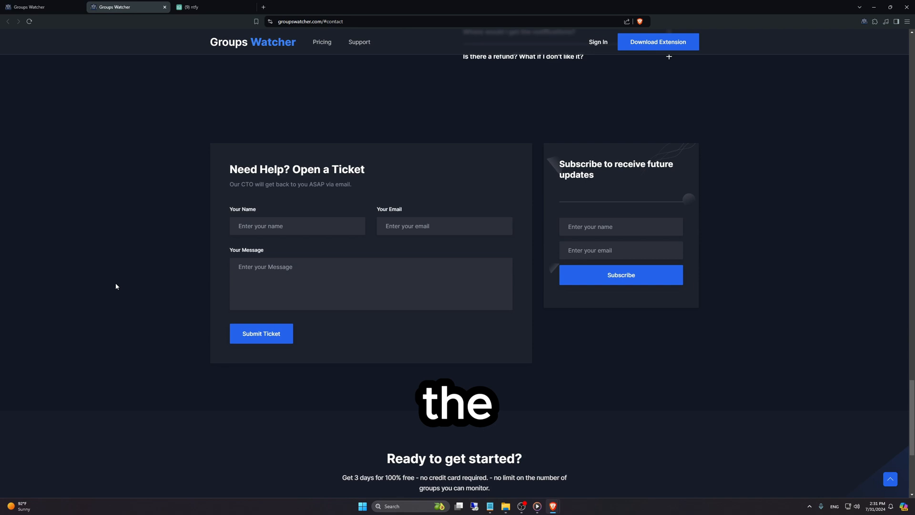